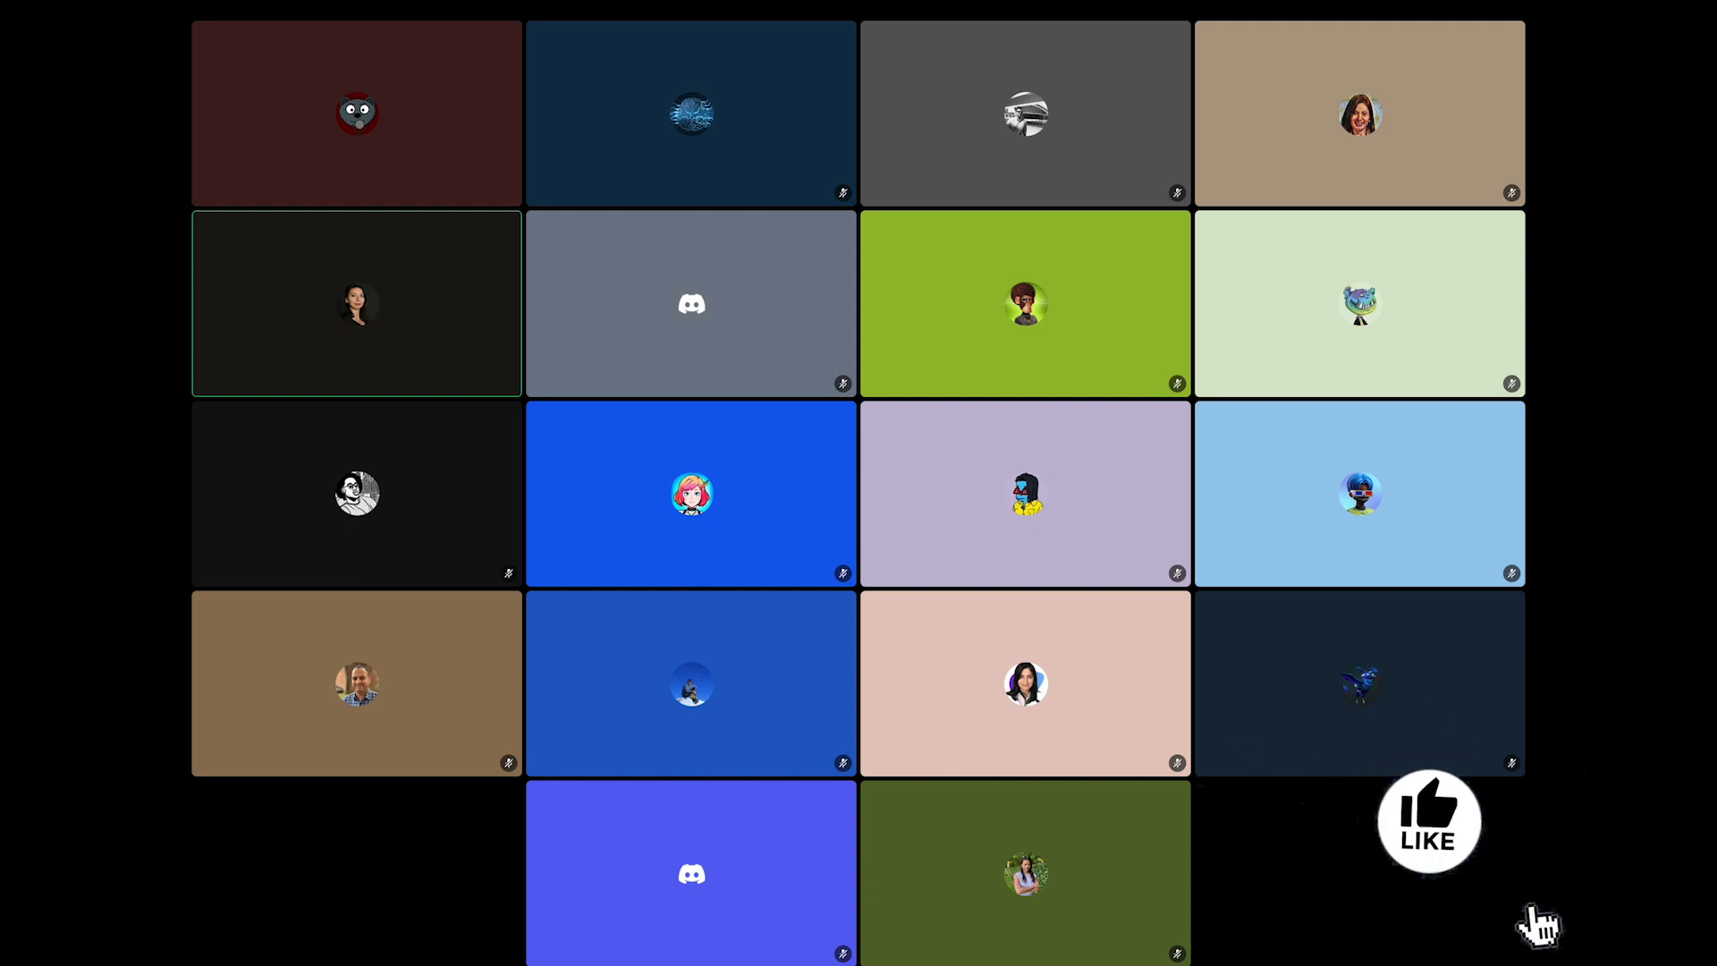
pyautogui.click(1428, 821)
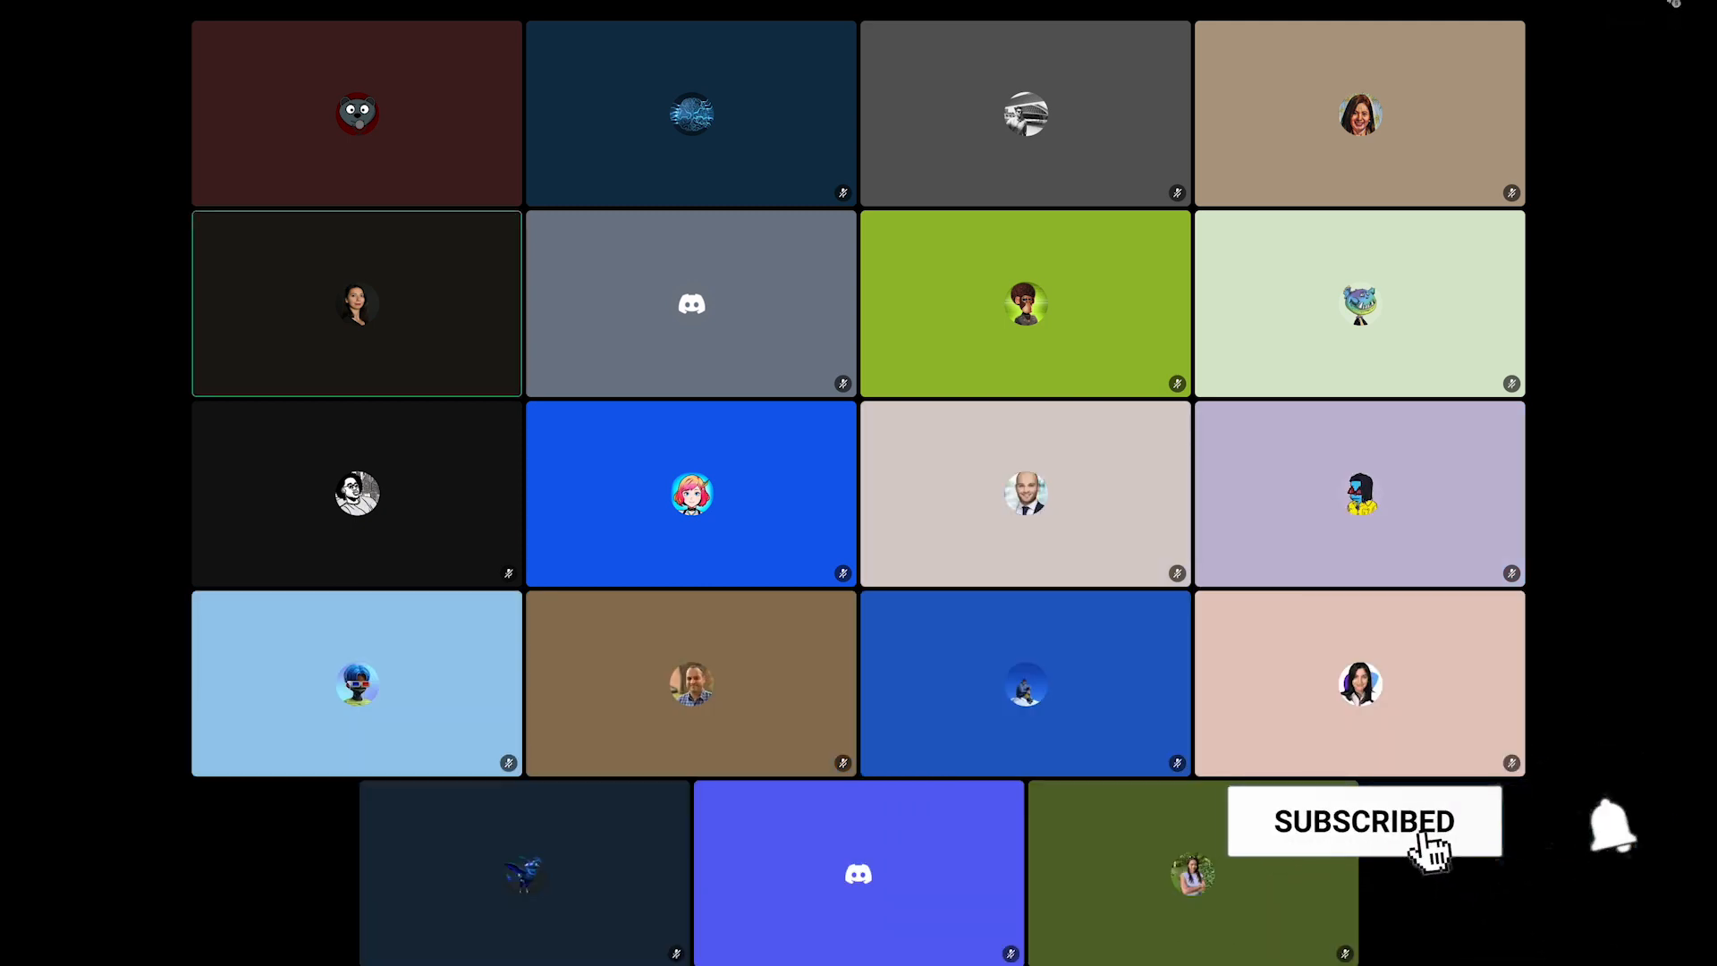
pyautogui.click(1609, 828)
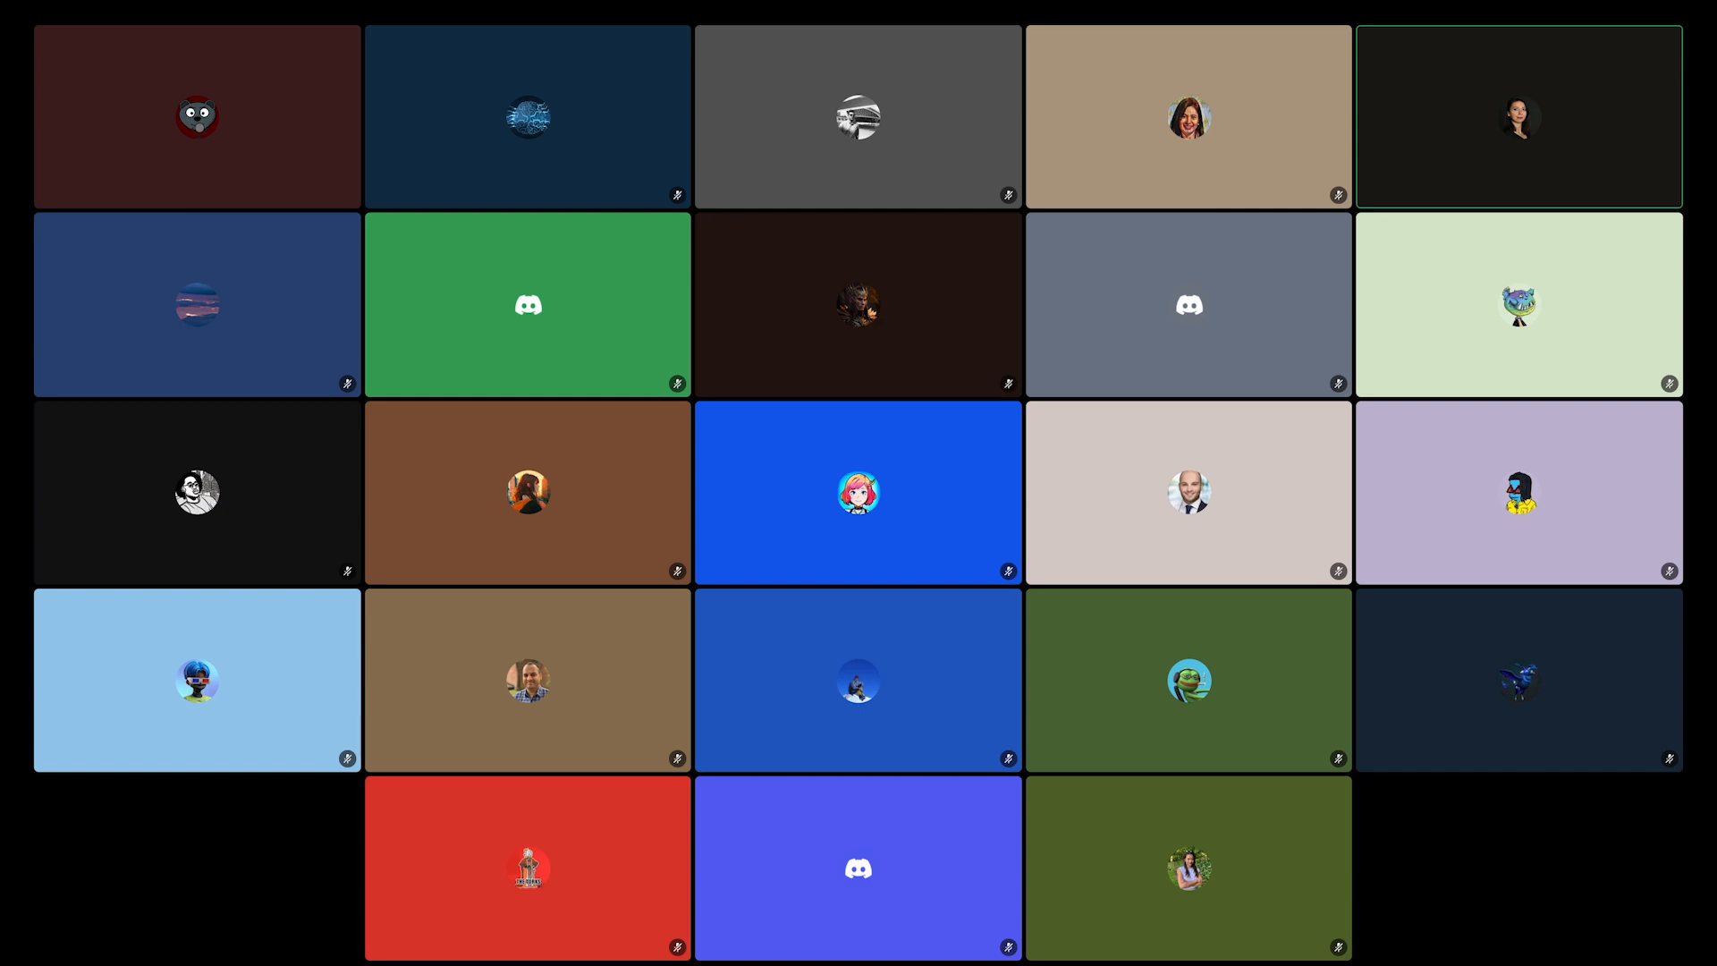
pyautogui.moveTo(1703, 6)
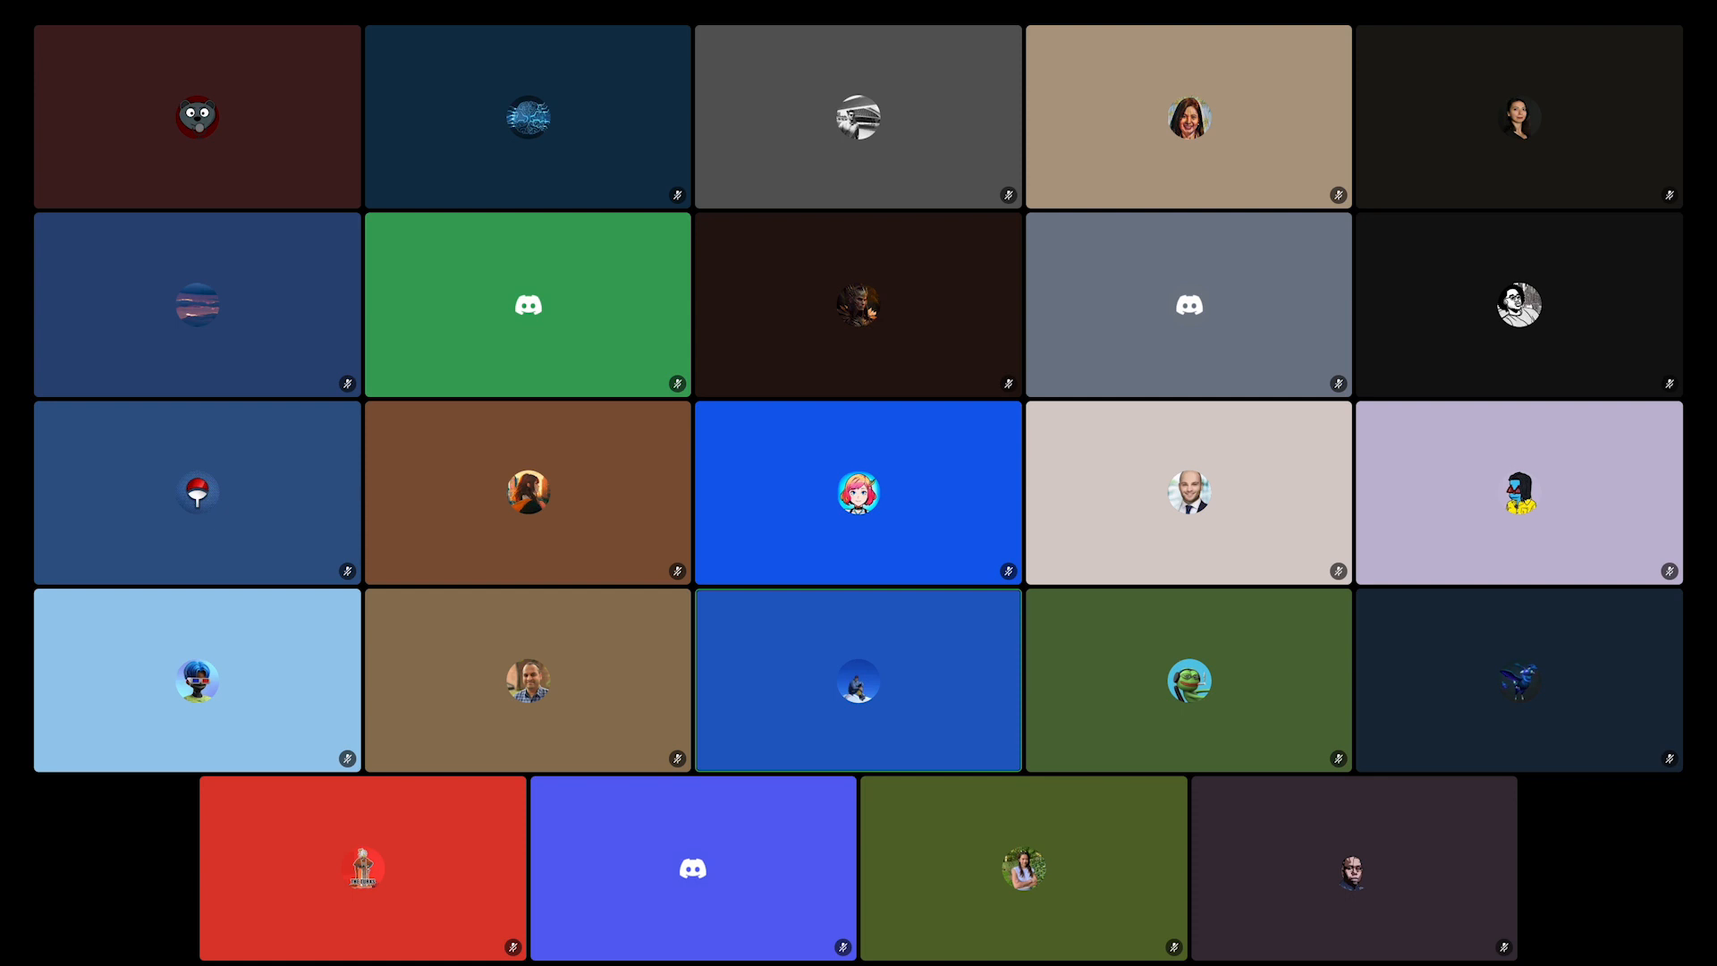
pyautogui.moveTo(1519, 116)
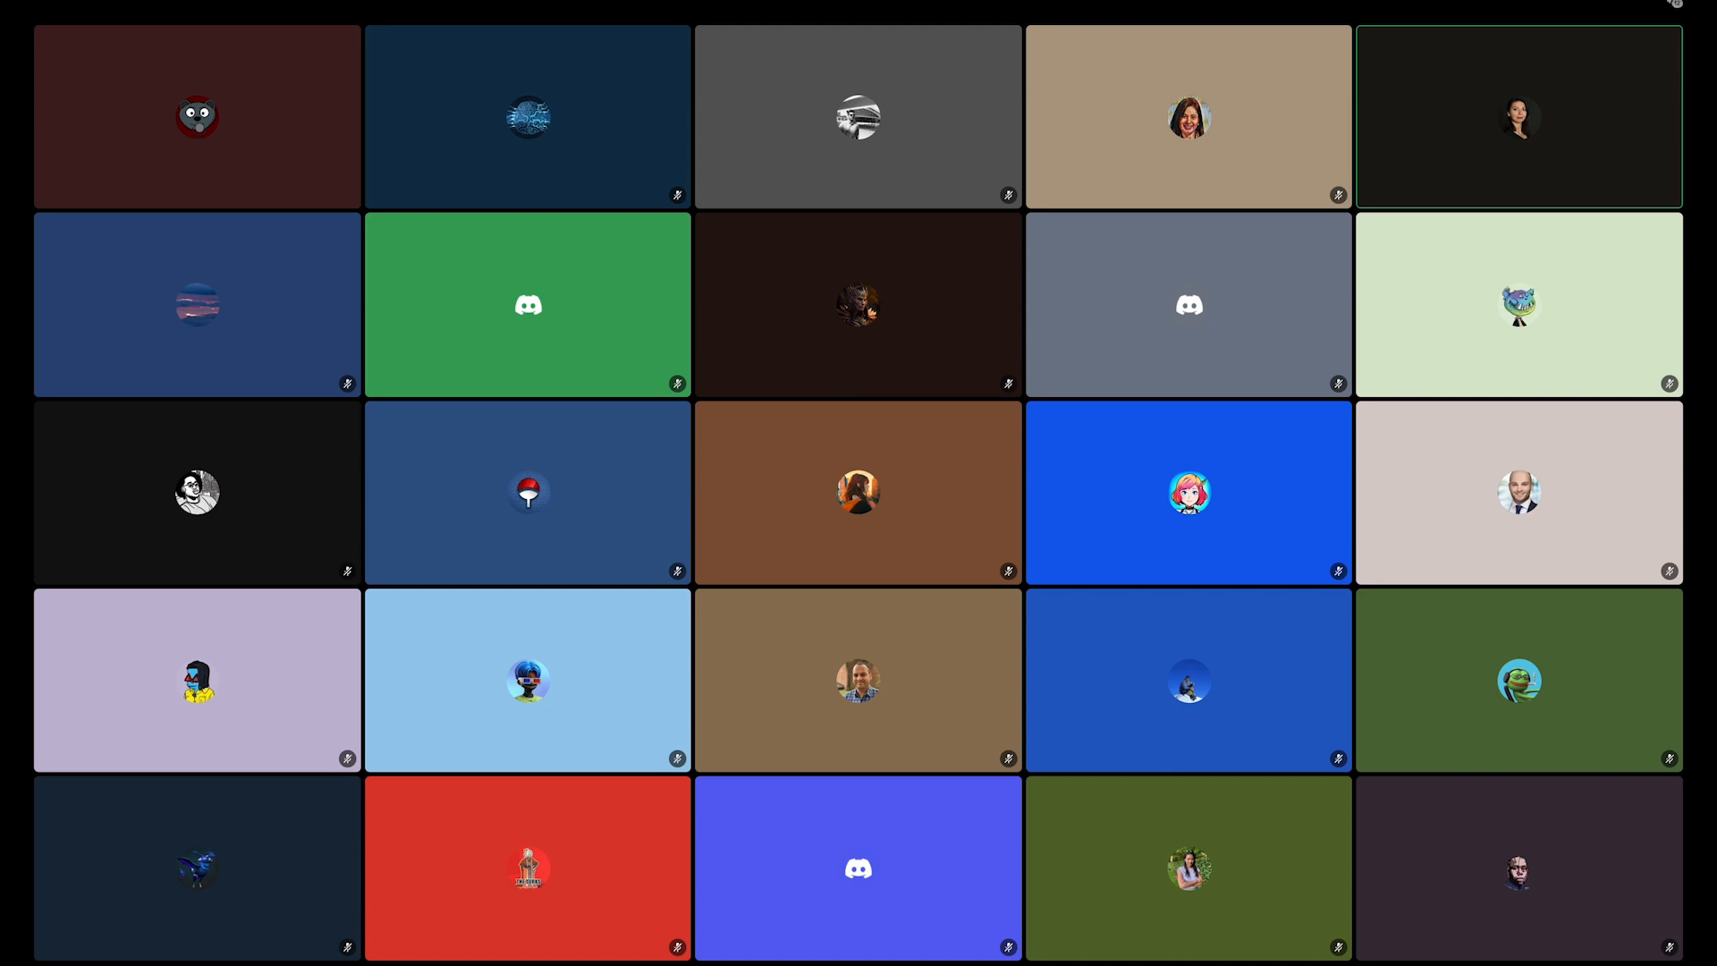
pyautogui.moveTo(1444, 731)
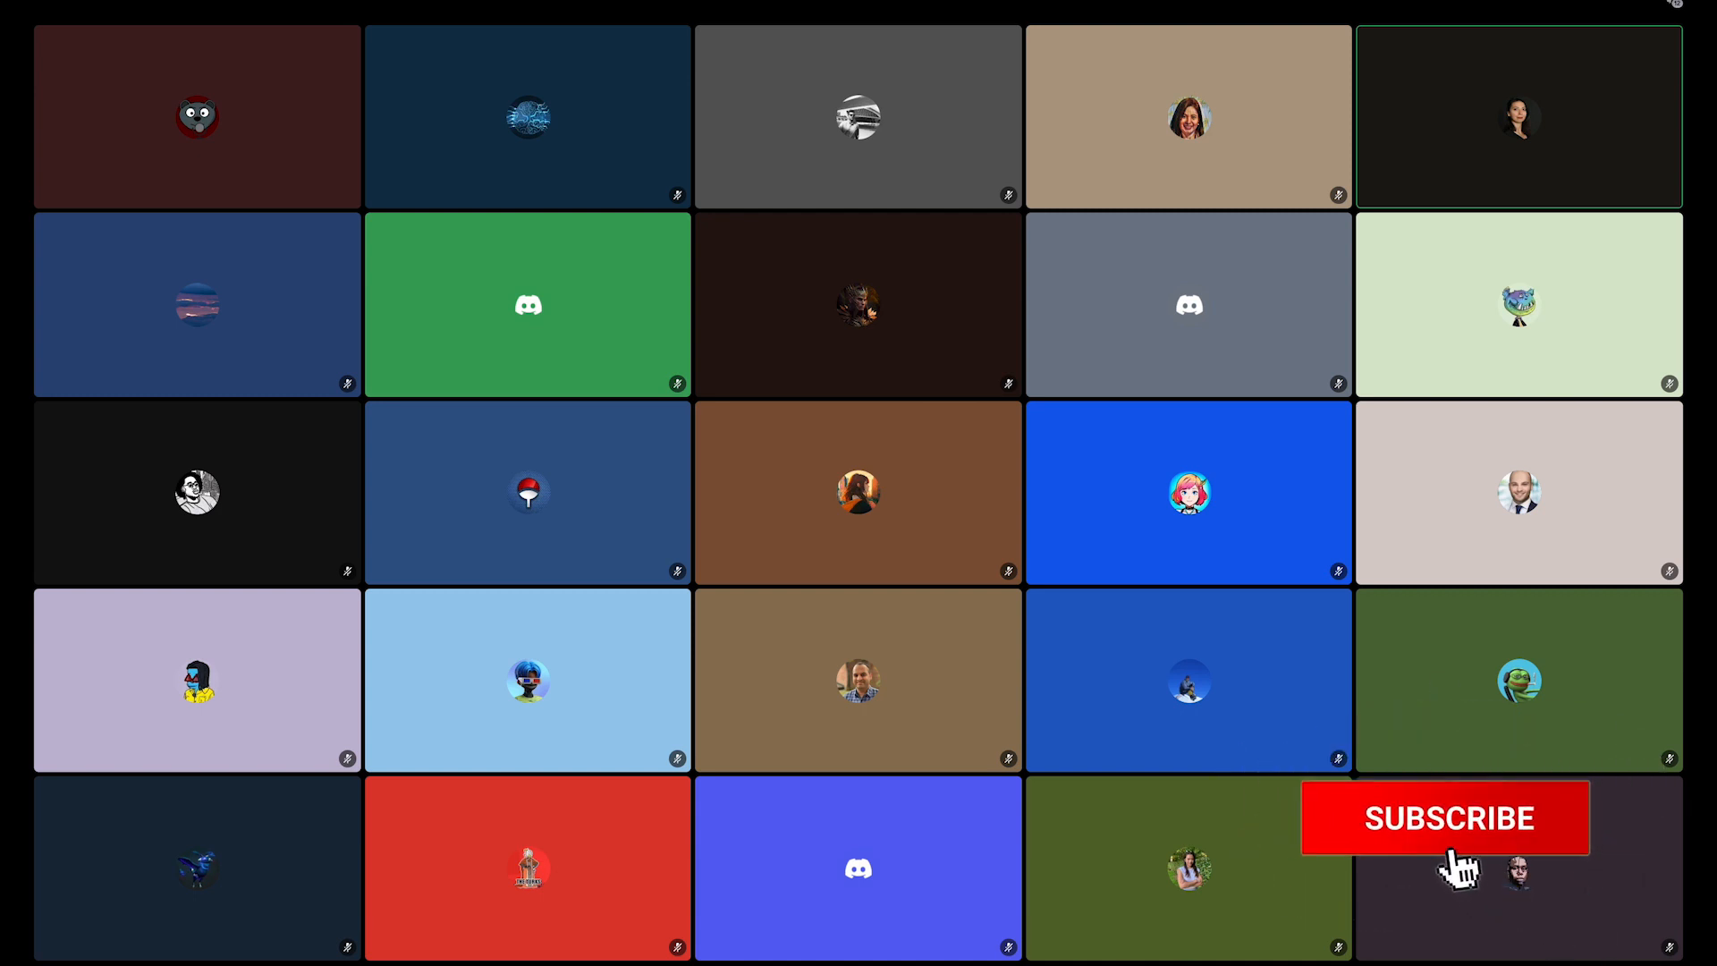
pyautogui.click(1447, 818)
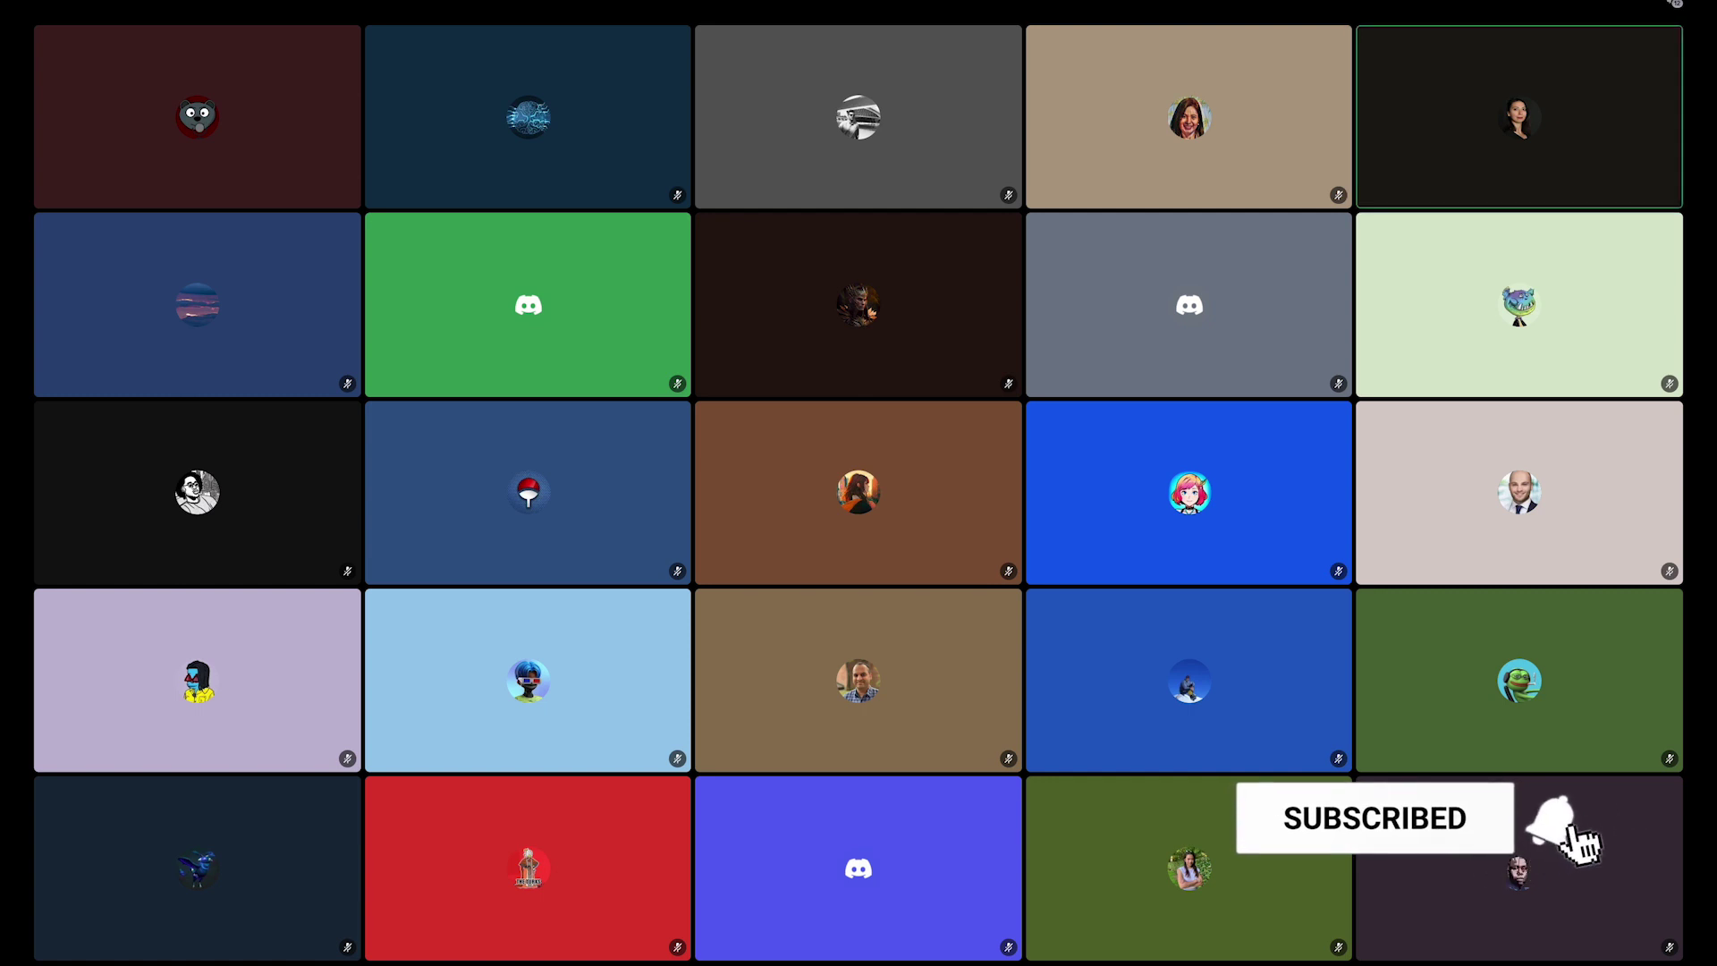
pyautogui.click(1567, 826)
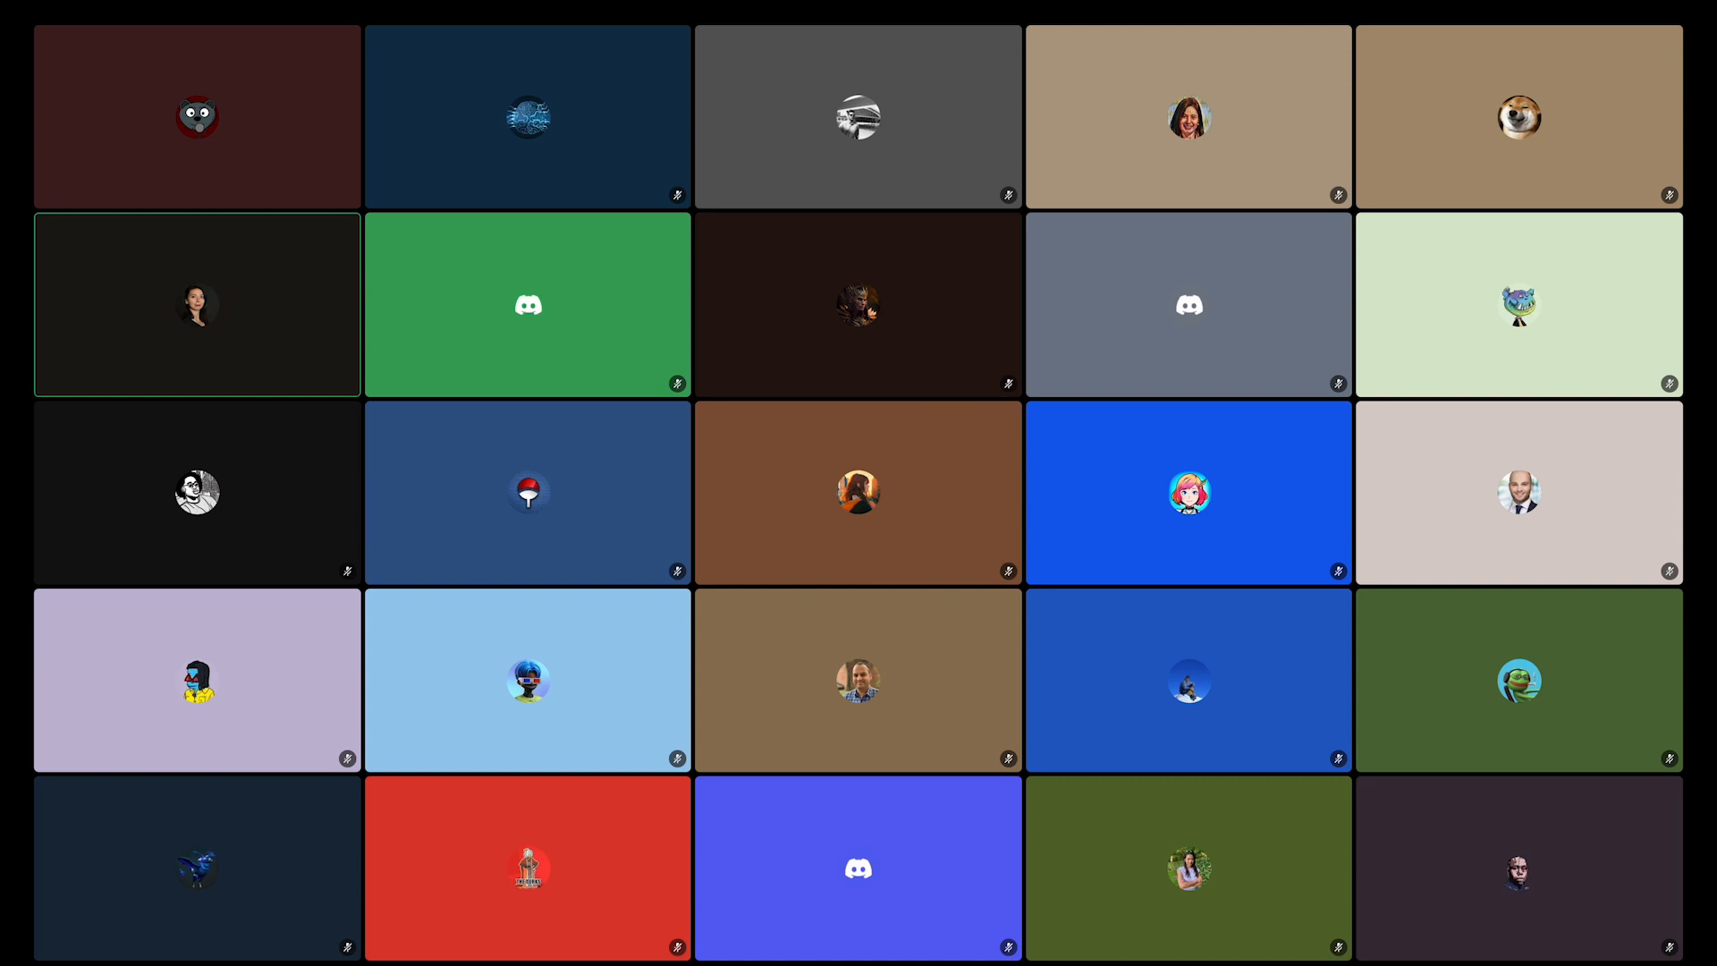
pyautogui.moveTo(197, 304)
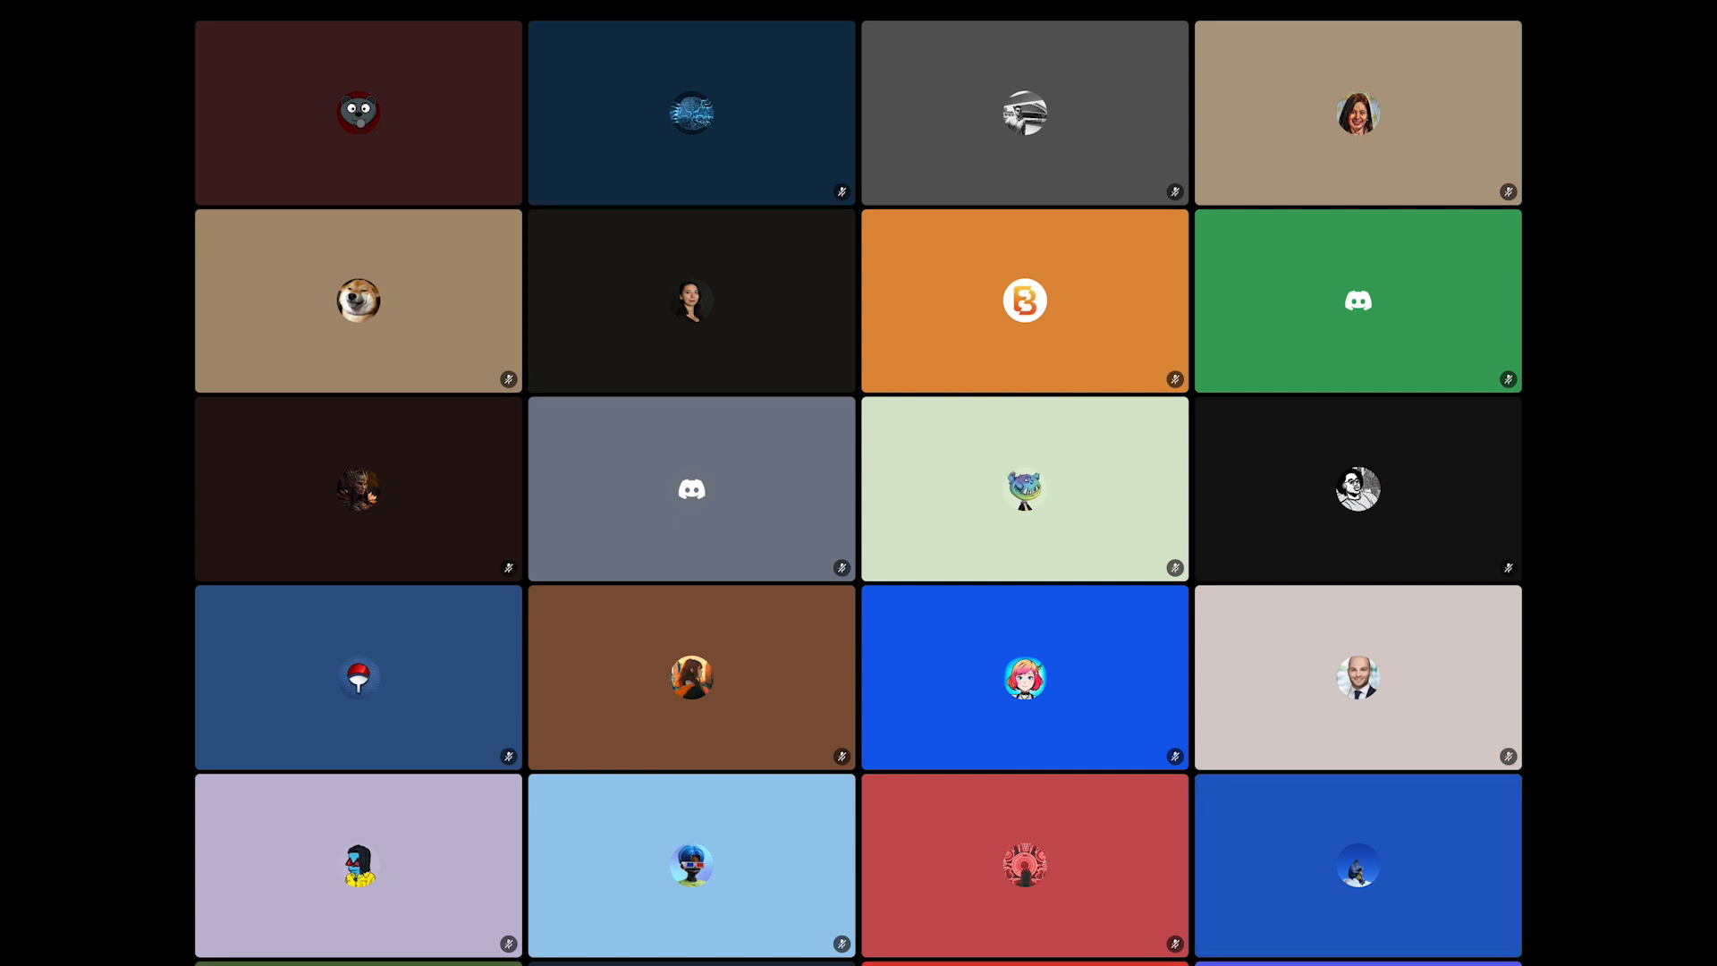
pyautogui.moveTo(691, 300)
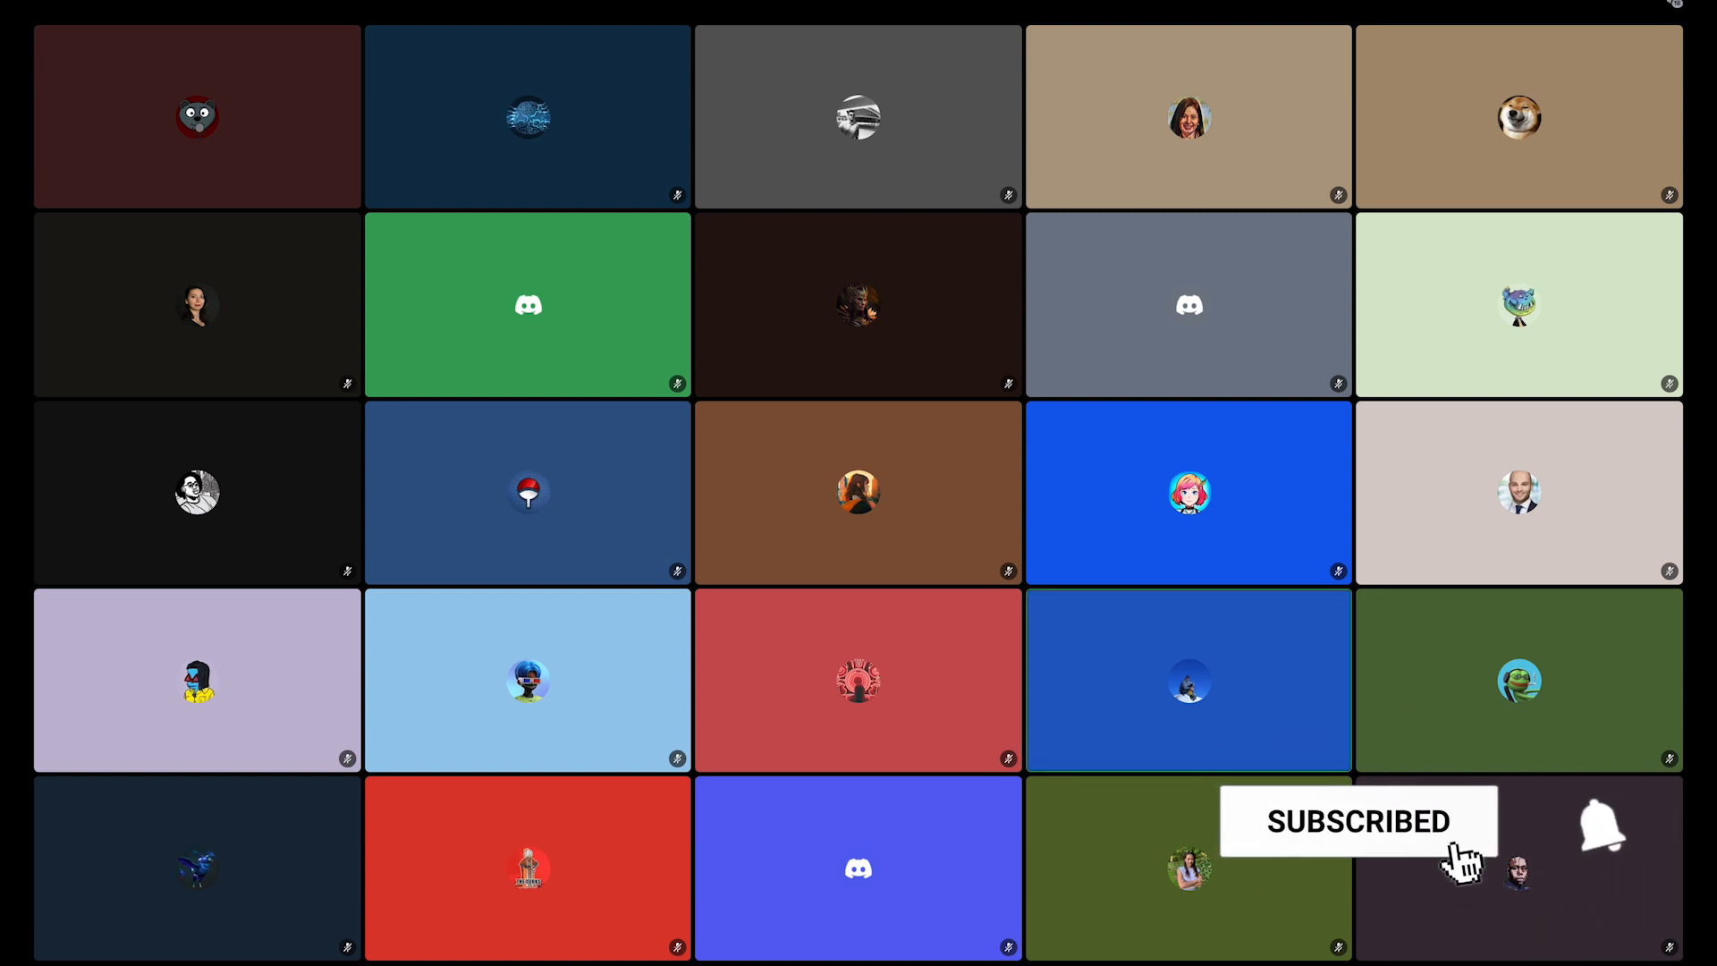
pyautogui.click(1599, 836)
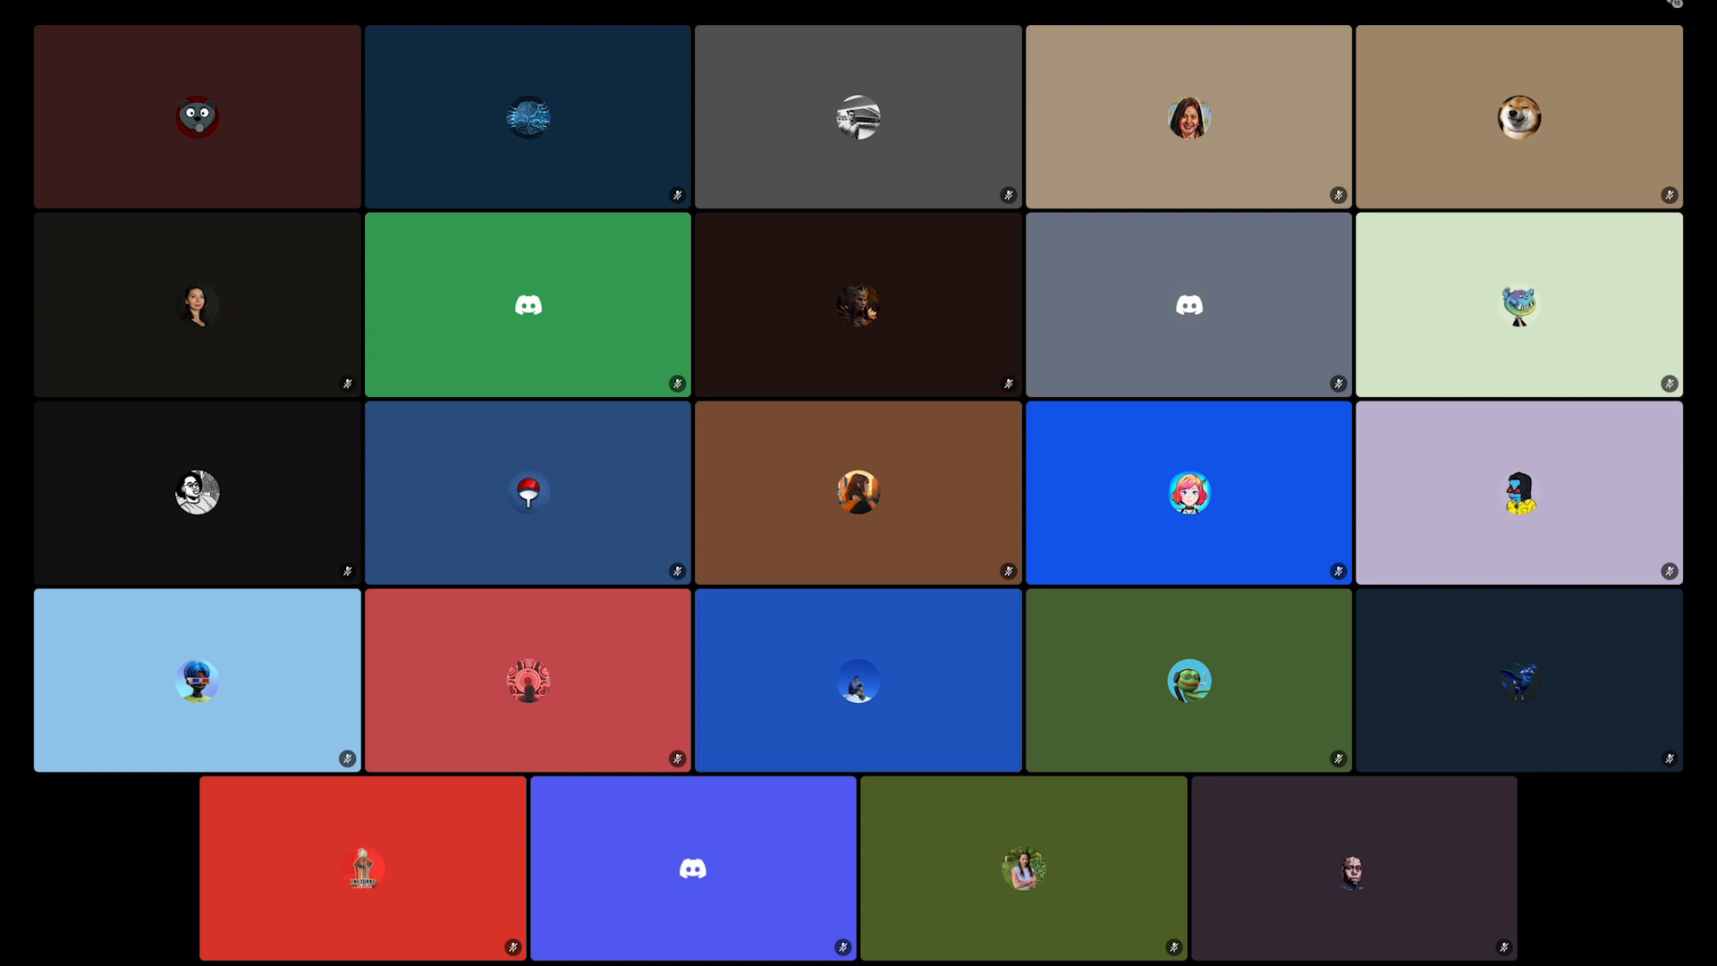
pyautogui.moveTo(1672, 21)
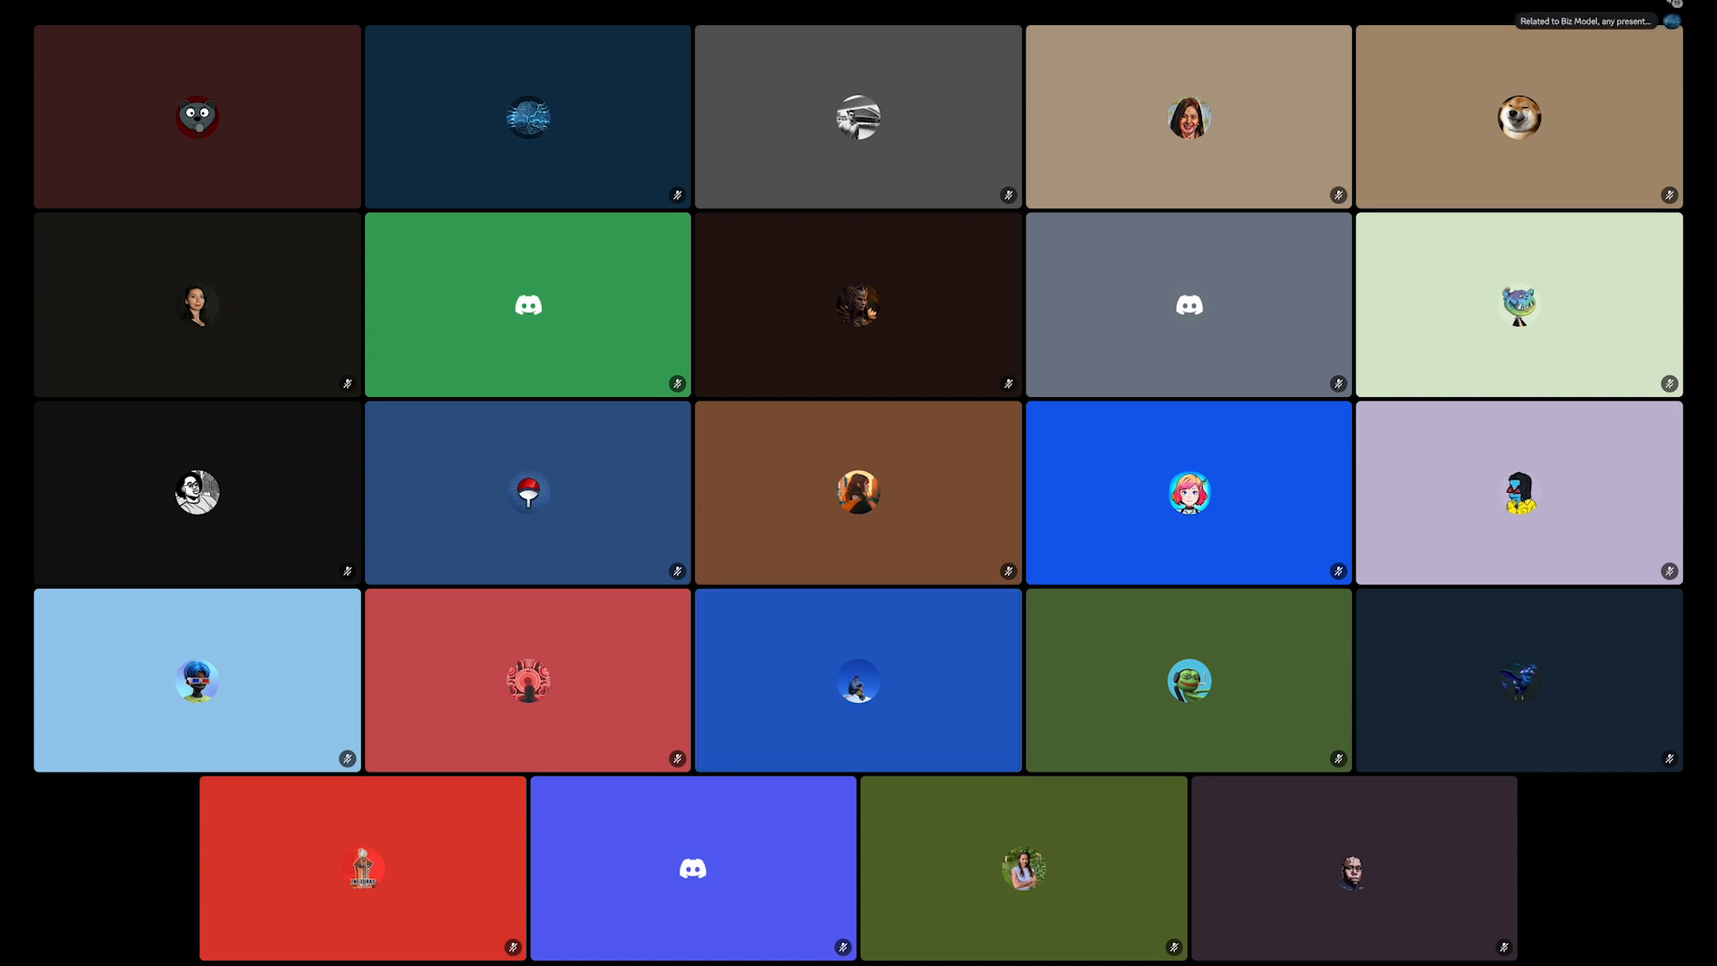